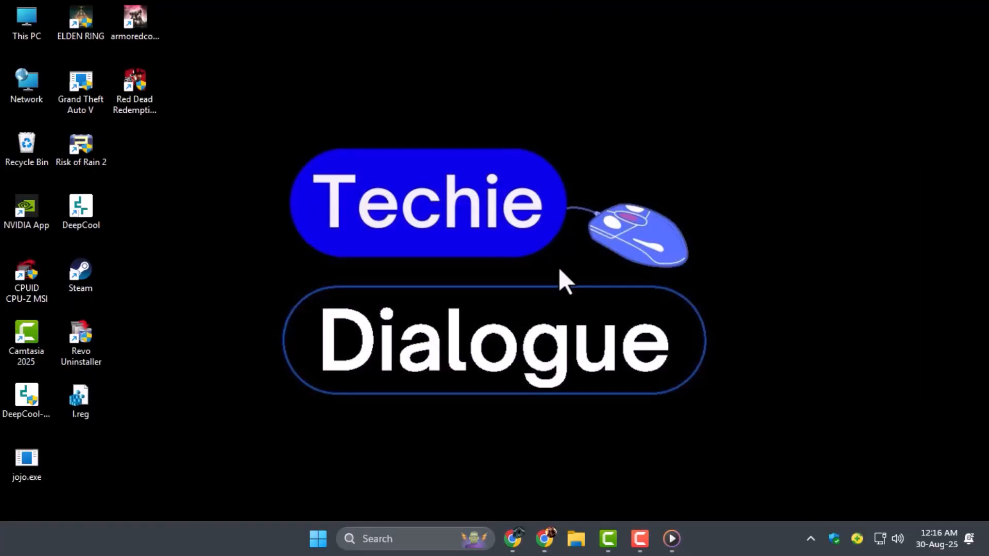
mouse_move(536, 430)
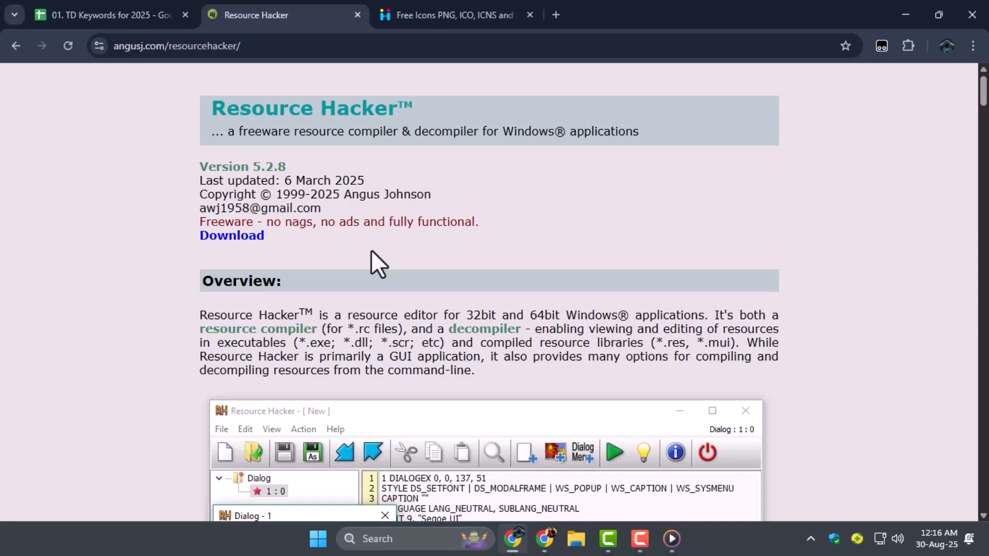
mouse_move(212, 124)
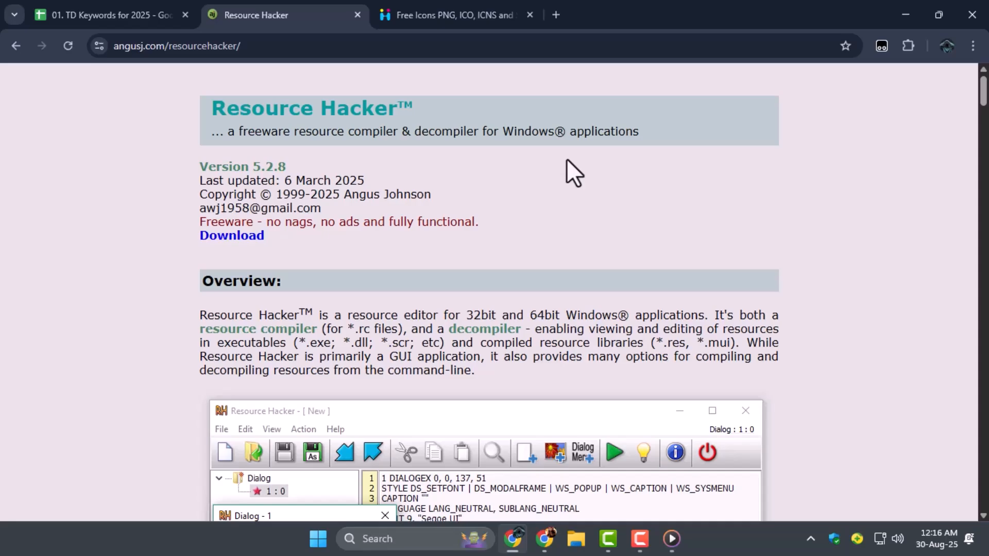
Run the downloaded Resource Hacker 5.2.8 setup and start its Install step.
scroll("down", 3)
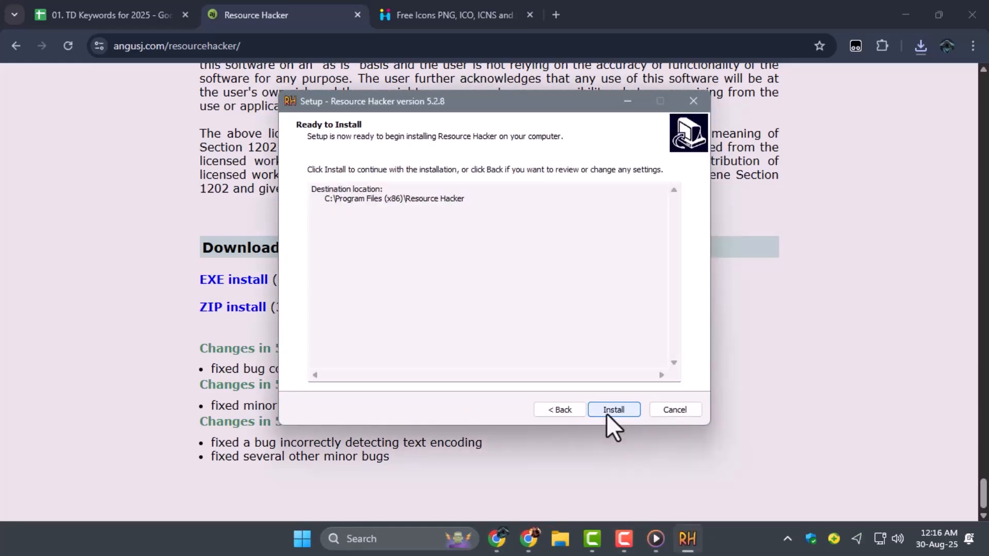
left_click(613, 410)
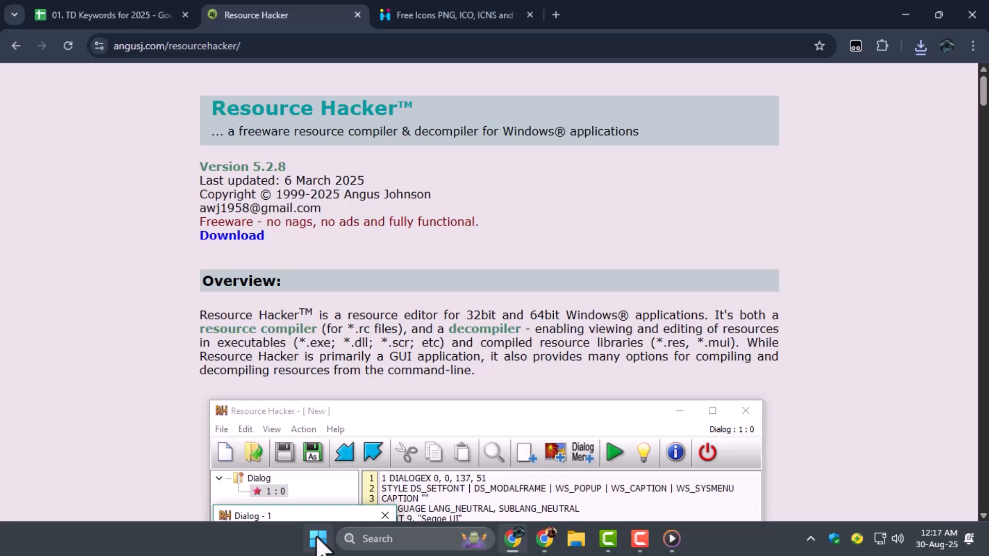
Launch Resource Hacker and load DeepCool-1.2.0-setup.exe from the Desktop to list its resources.
left_click(316, 538)
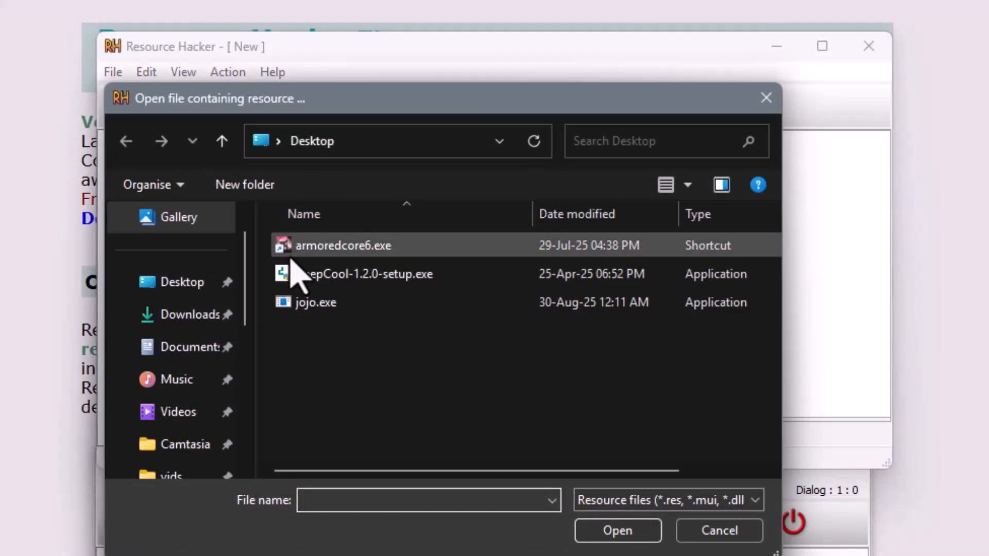
left_click(361, 274)
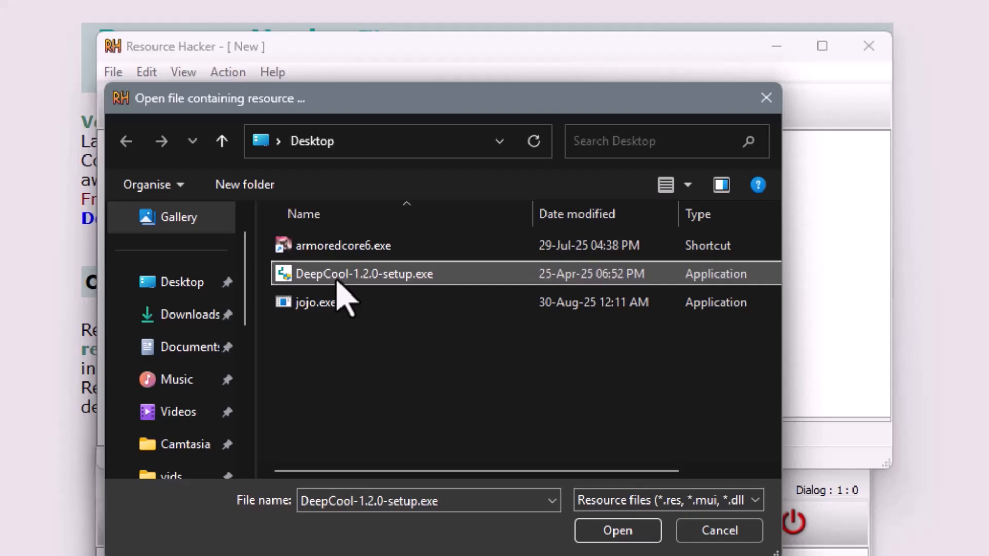
left_click(617, 532)
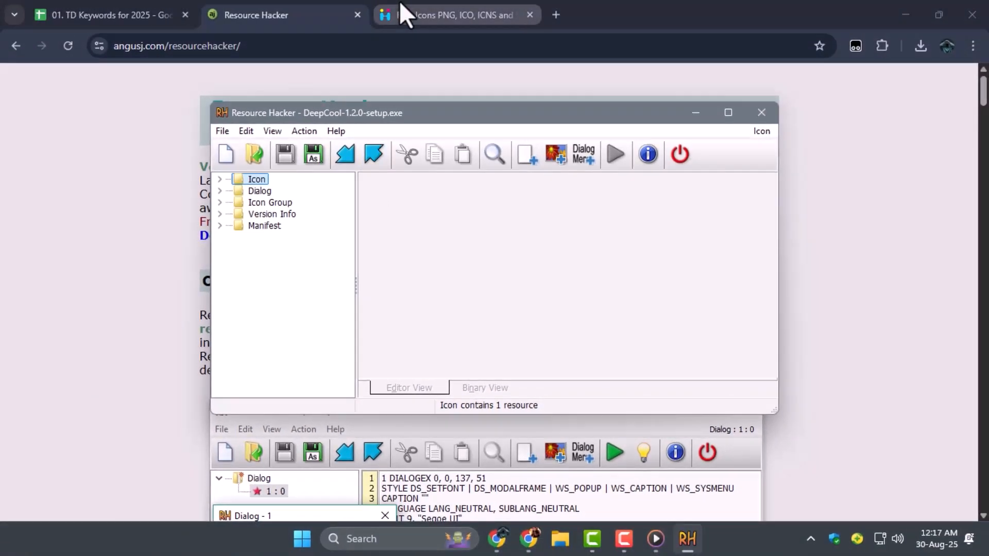
Search icon-icons.com for 'food' icons.
left_click(451, 15)
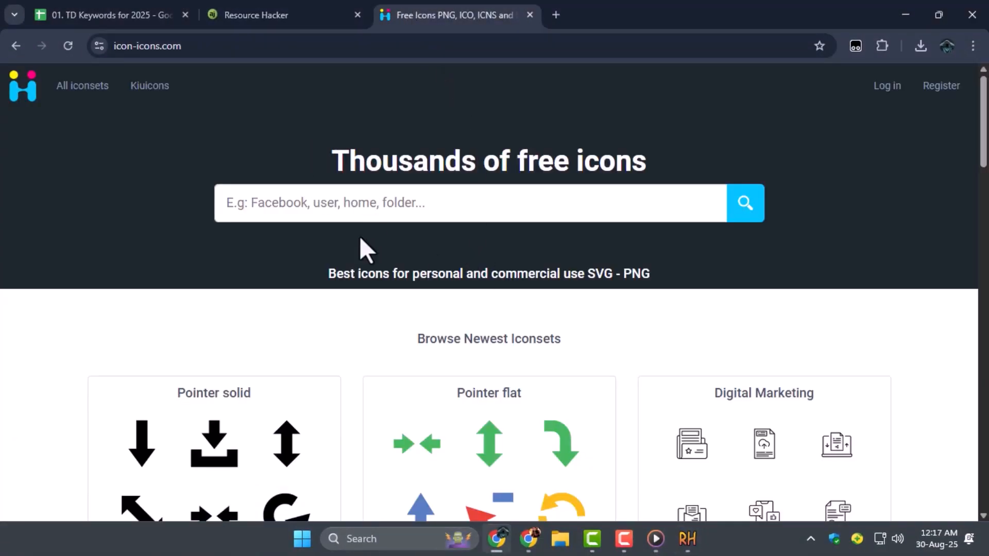
mouse_move(190, 72)
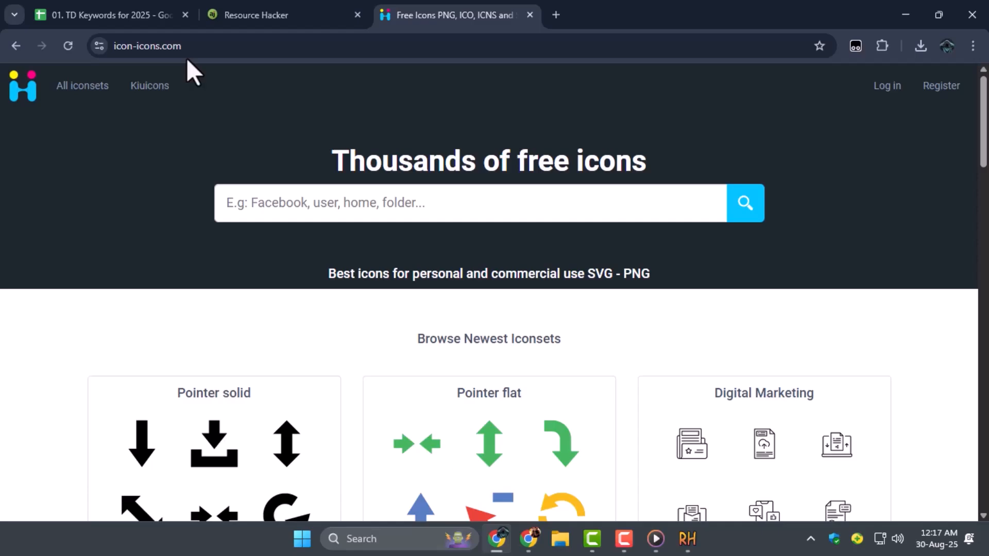
left_click(148, 46)
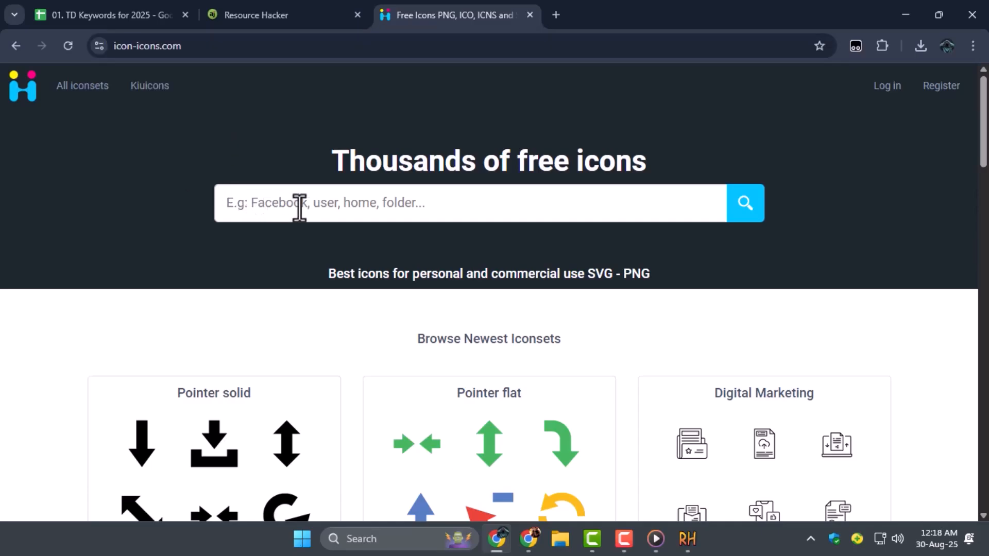
type("food")
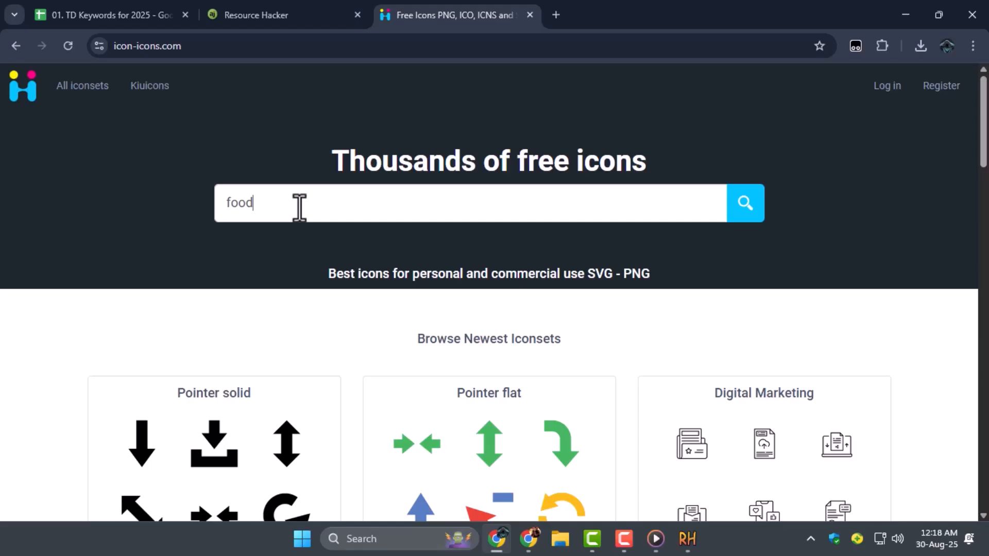
left_click(745, 203)
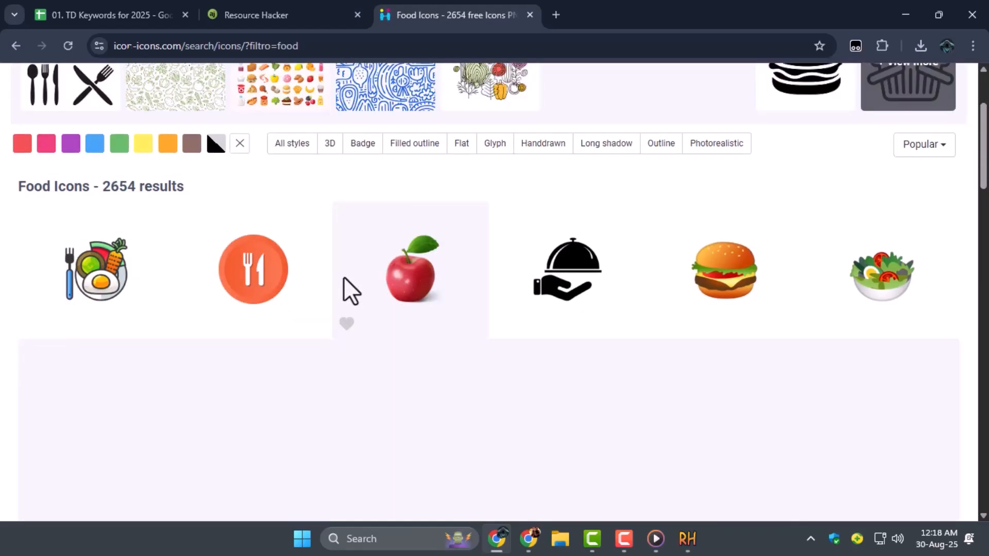
Download the orange fork-and-knife icon as a 32px ICO file.
left_click(253, 270)
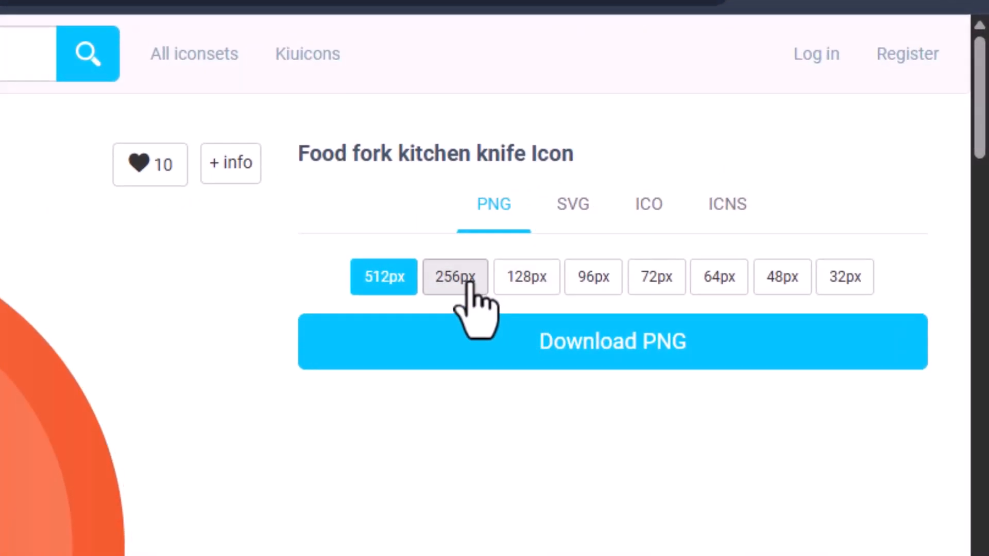
left_click(845, 277)
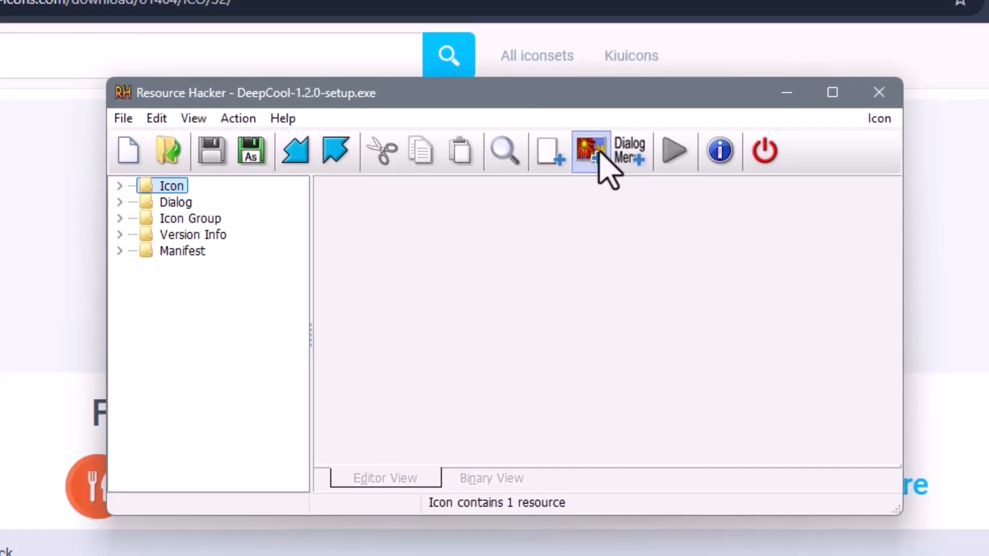
Add the downloaded fork-and-knife ICO to DeepCool's resources as a new 32×32 icon group.
left_click(588, 150)
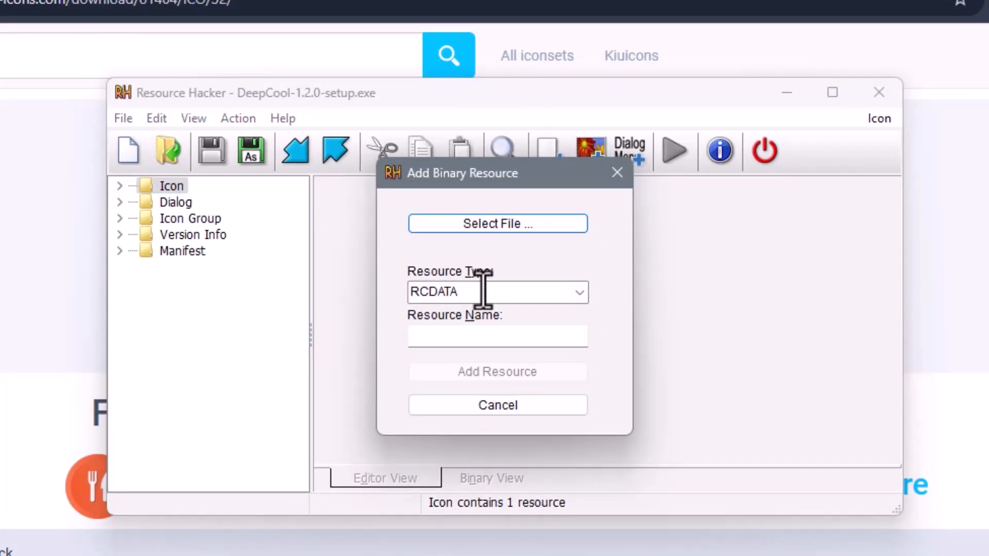
left_click(498, 224)
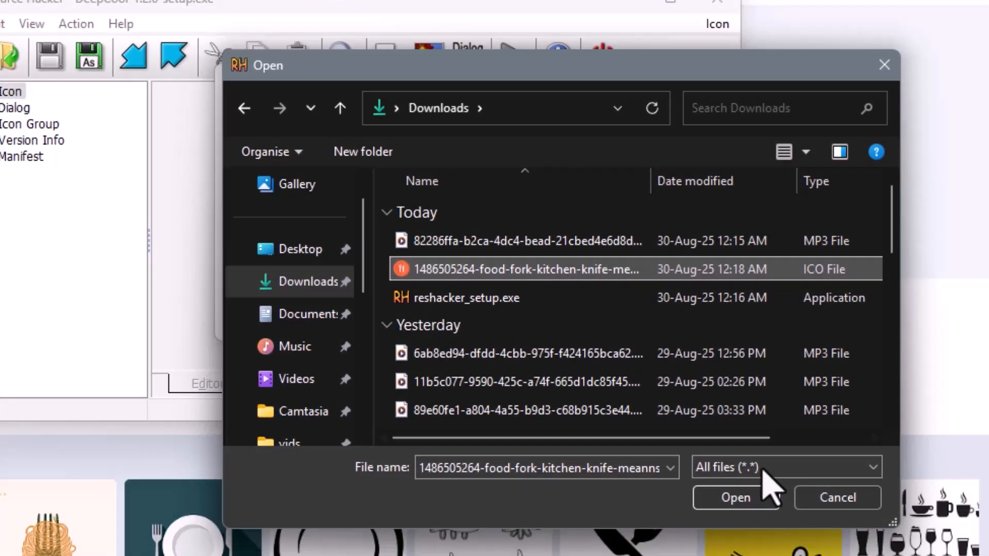
left_click(736, 497)
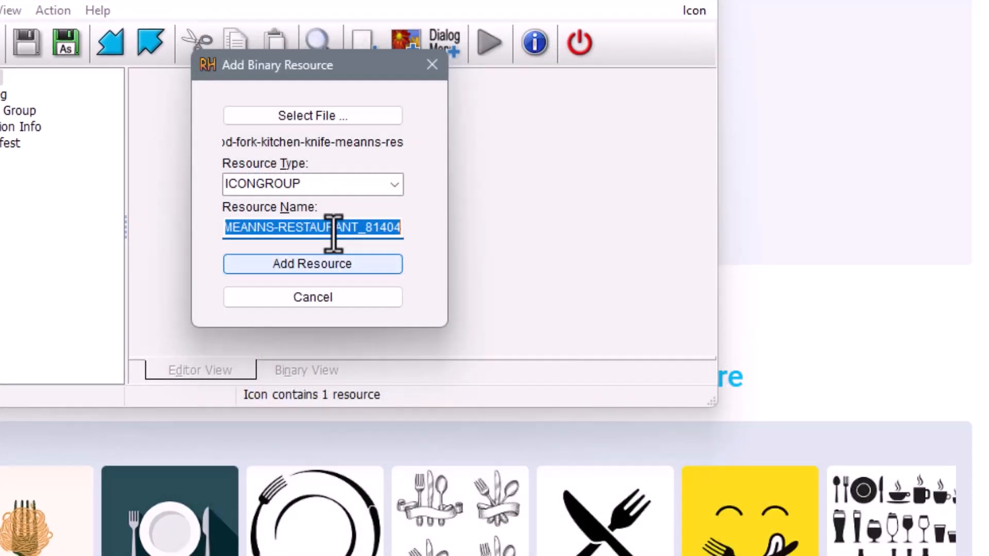
left_click(313, 263)
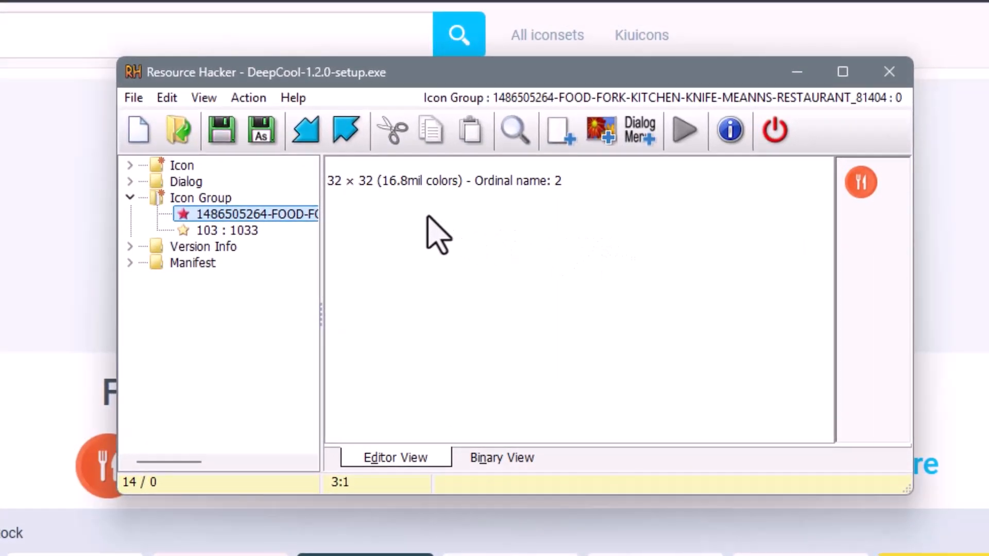
Save over DeepCool-1.2.0-setup.exe on the Desktop, confirming the replacement.
left_click(133, 97)
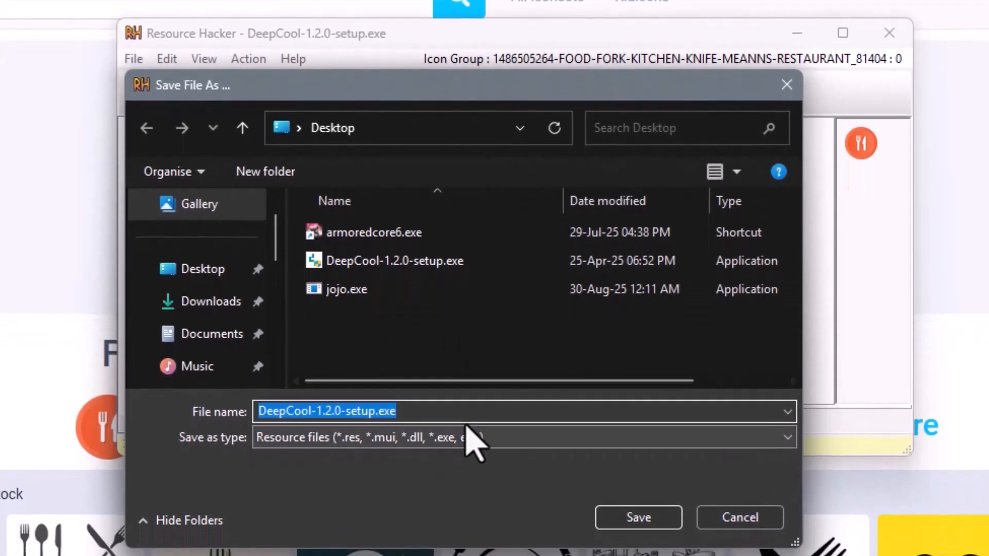
left_click(638, 517)
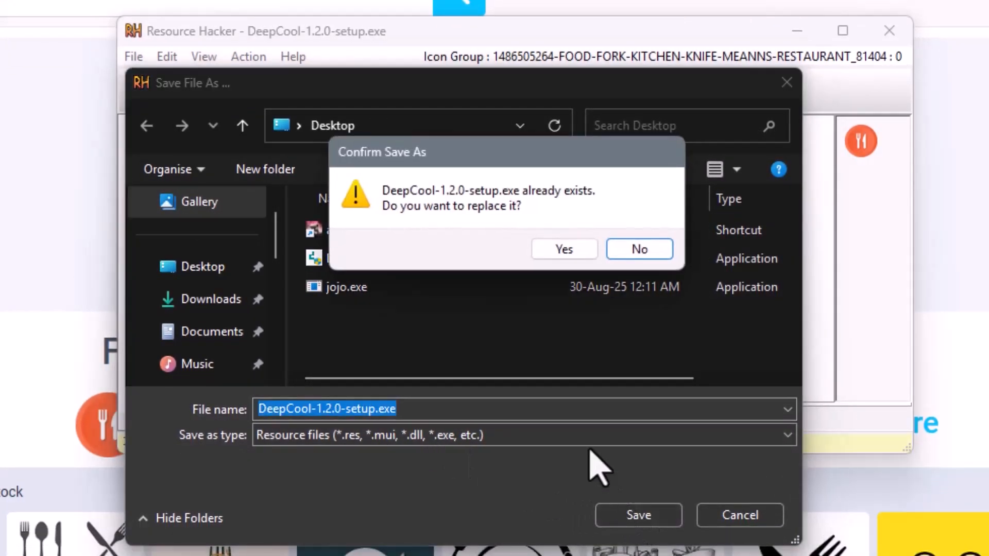
left_click(563, 248)
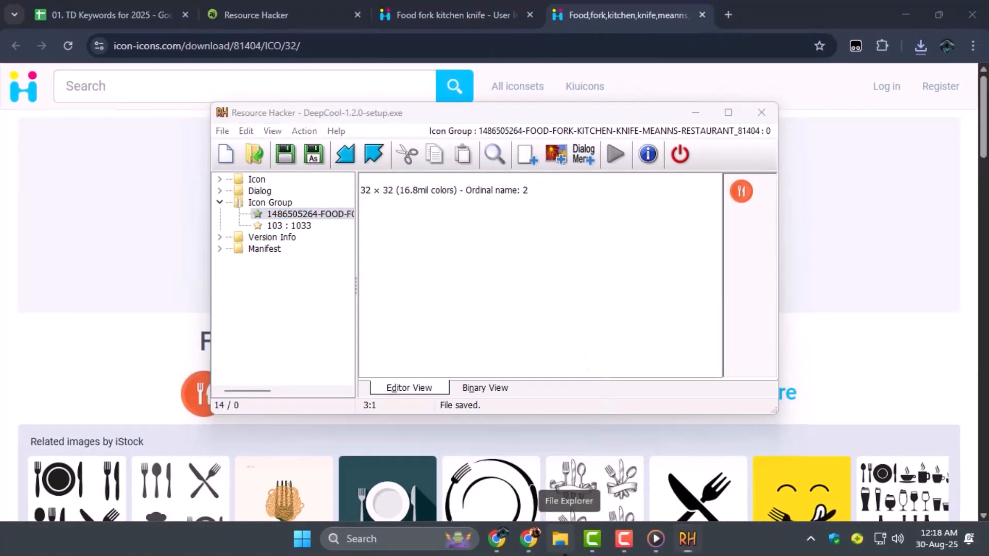
Check in File Explorer that the Desktop setup file shows the orange fork-and-knife icon.
left_click(563, 539)
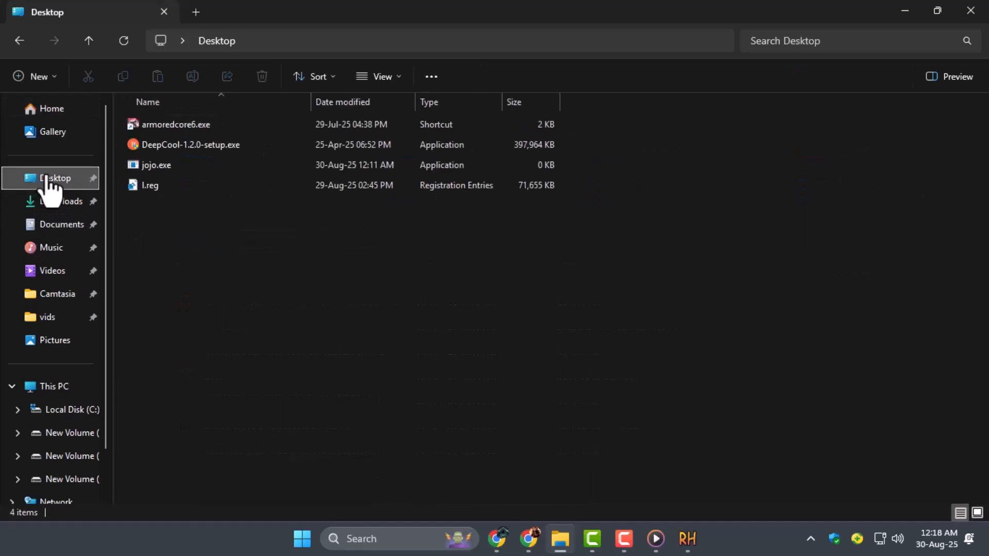
left_click(187, 144)
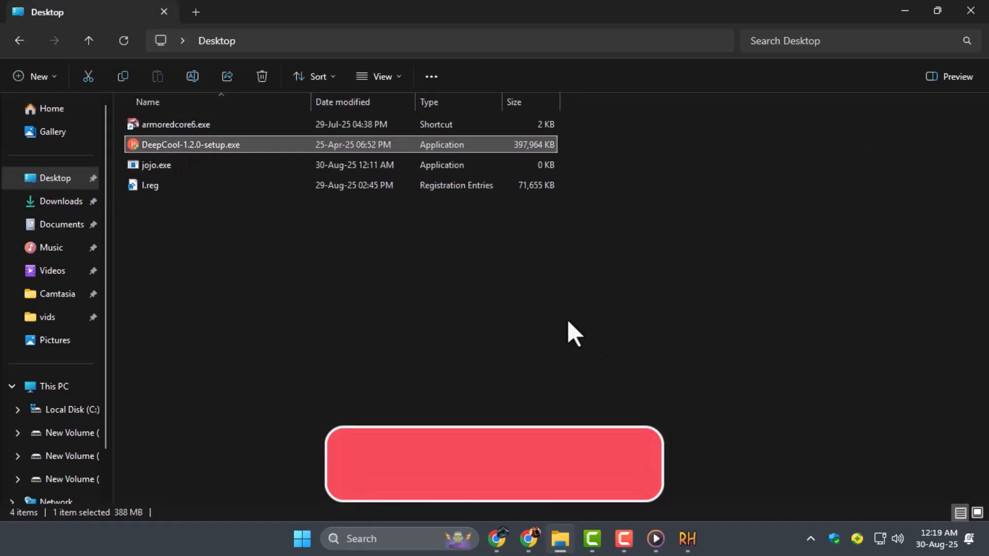